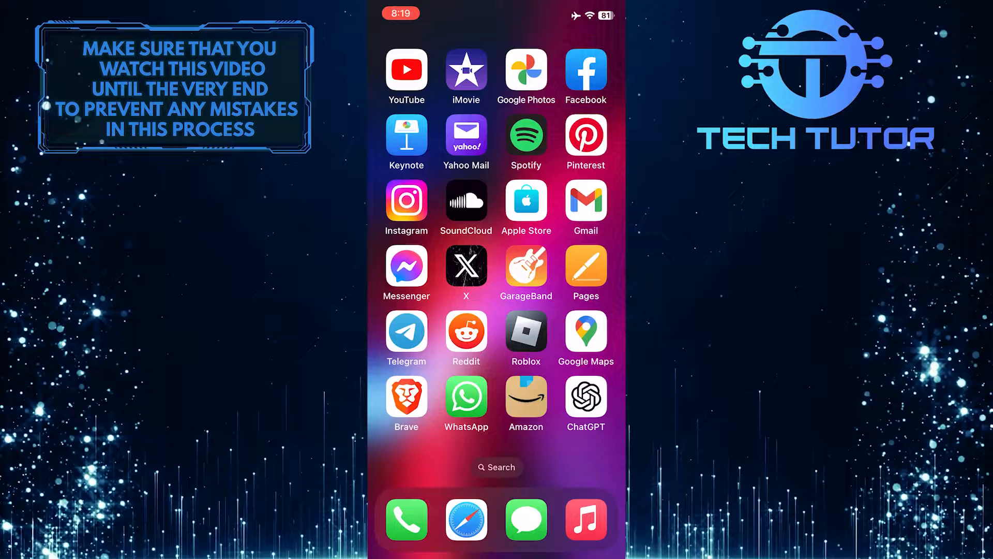
Launch Instagram from the home screen and go to the account's own profile page.
left_click(405, 202)
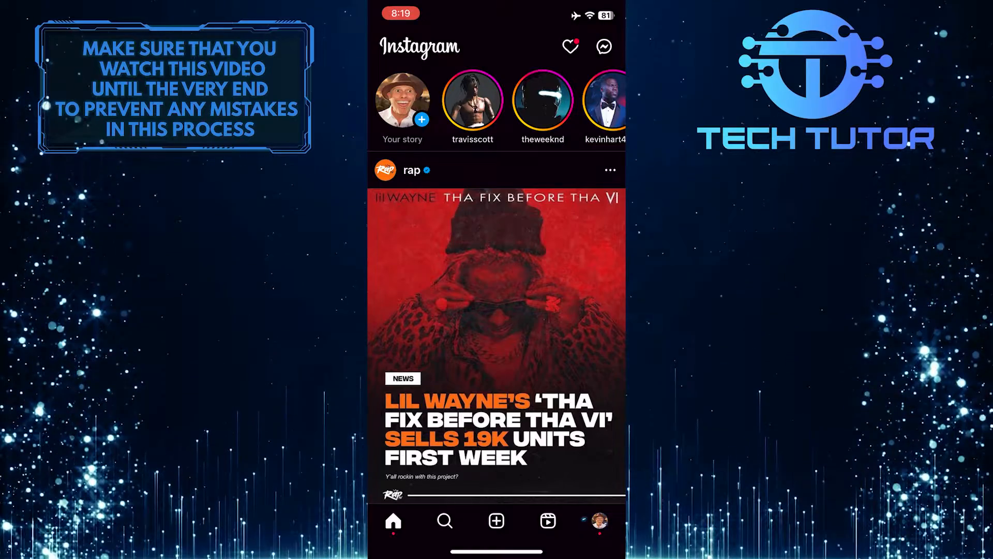
left_click(597, 520)
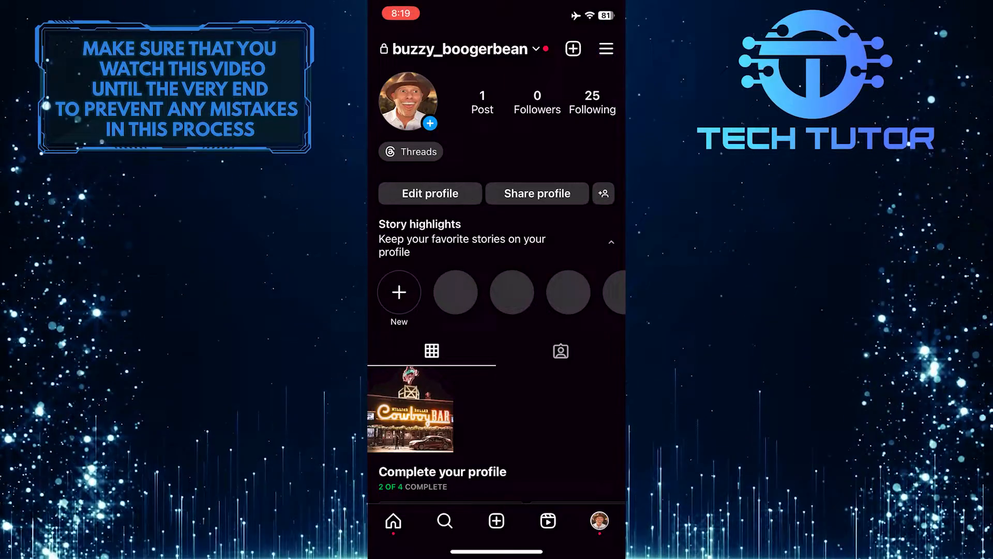
From the profile menu, reach Settings and privacy scrolled to the What you see section.
left_click(605, 49)
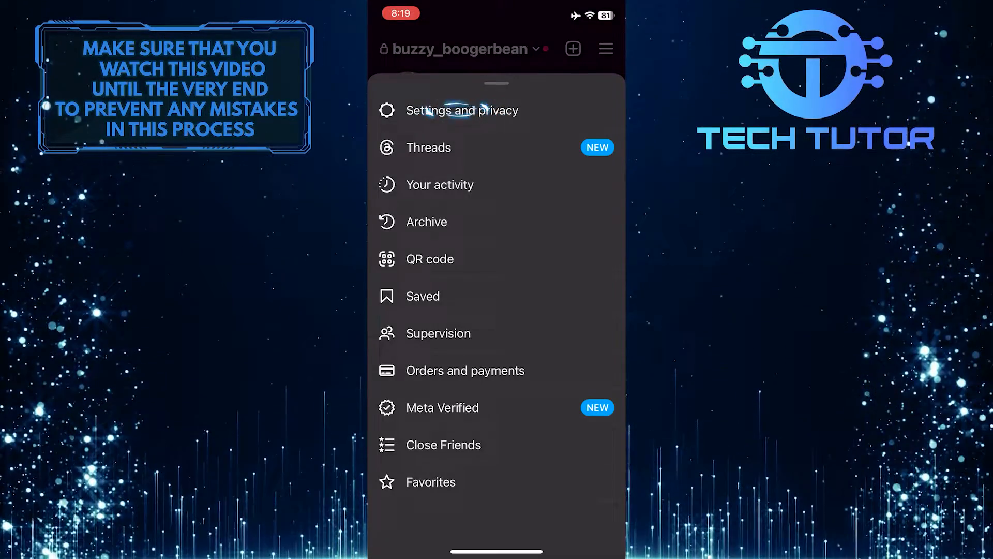
left_click(461, 110)
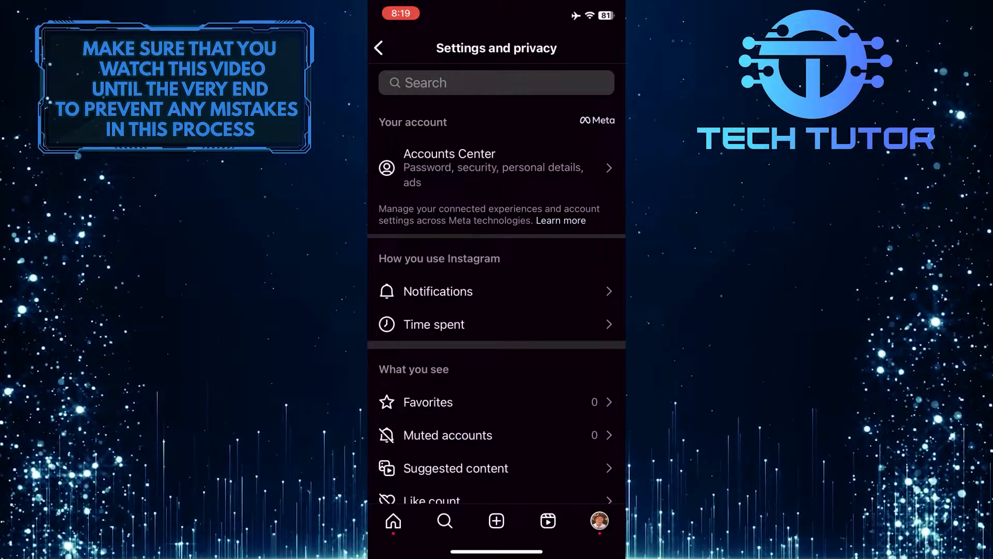
scroll("down", 3)
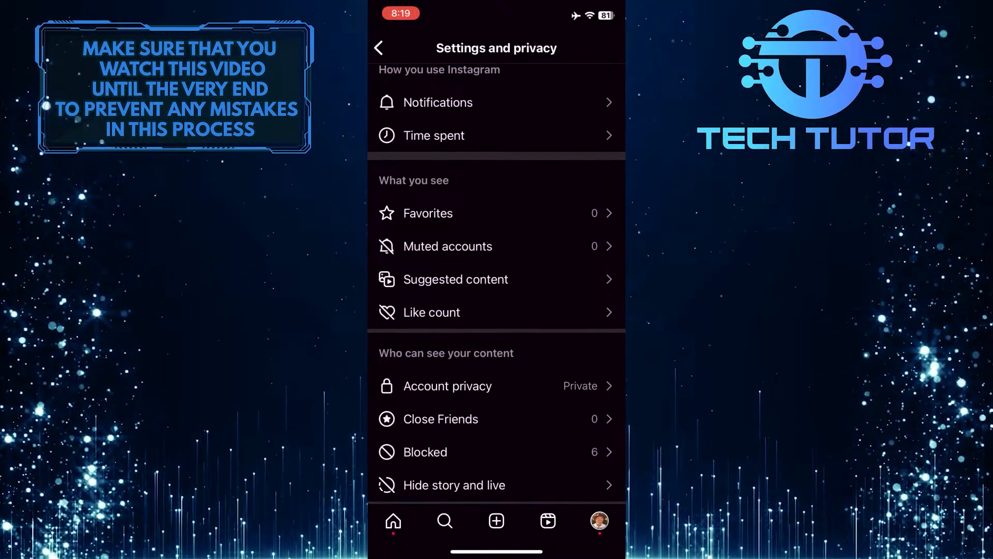
left_click(455, 278)
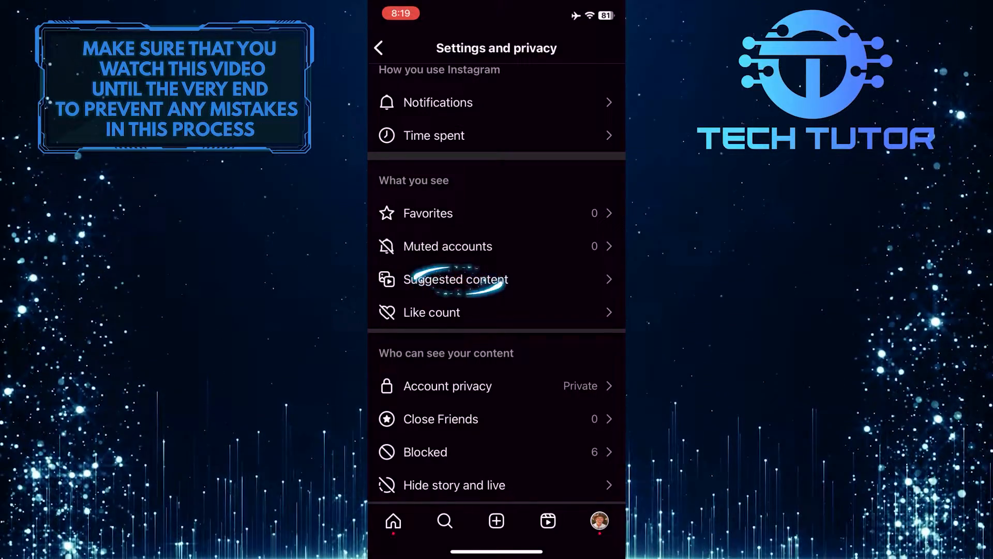
In Suggested content, switch on 'Snooze suggested posts in feed' for 30 days.
left_click(455, 280)
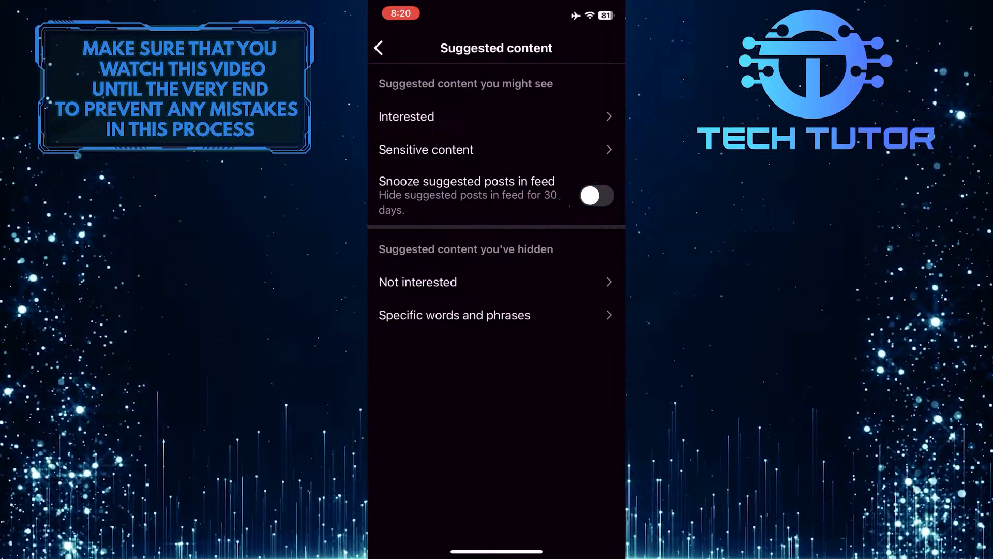
left_click(595, 196)
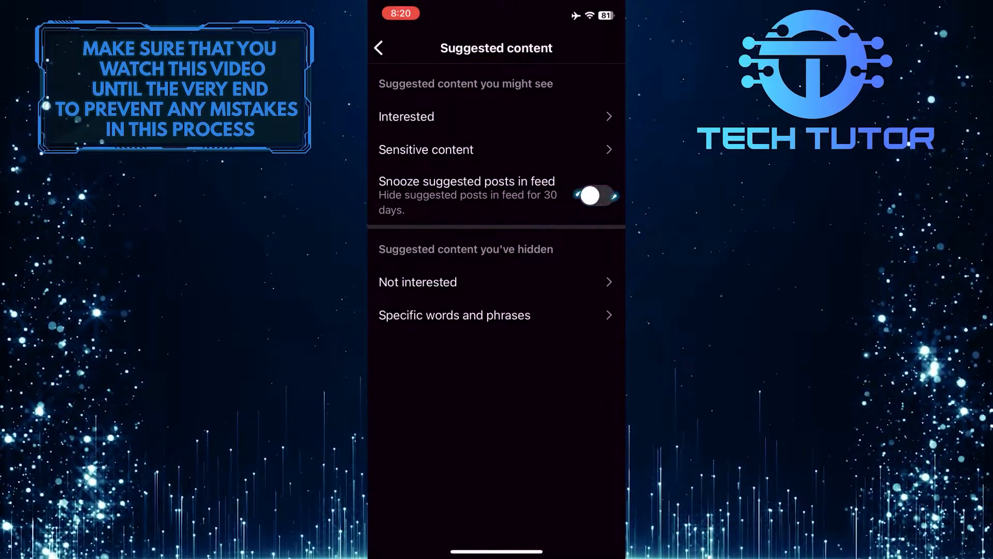
left_click(595, 195)
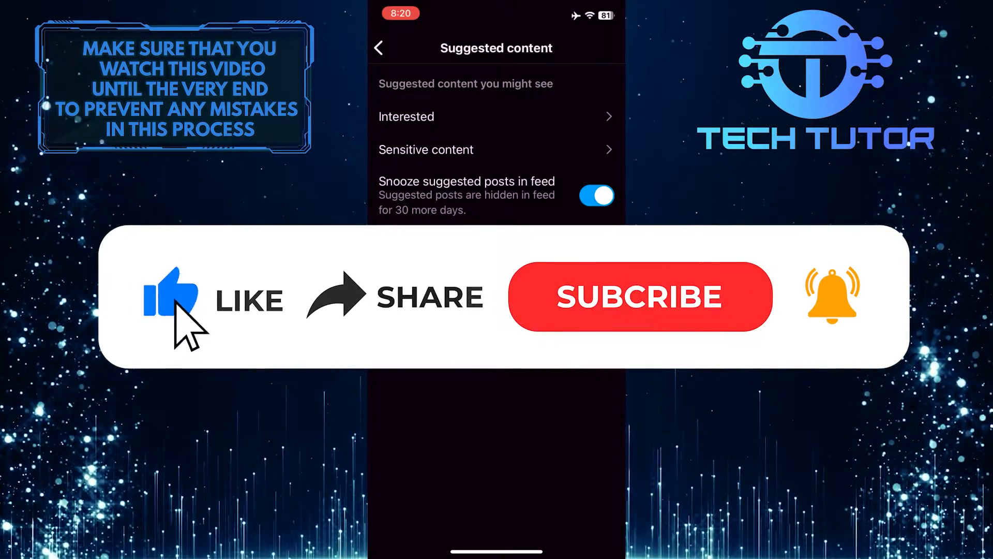
mouse_move(611, 329)
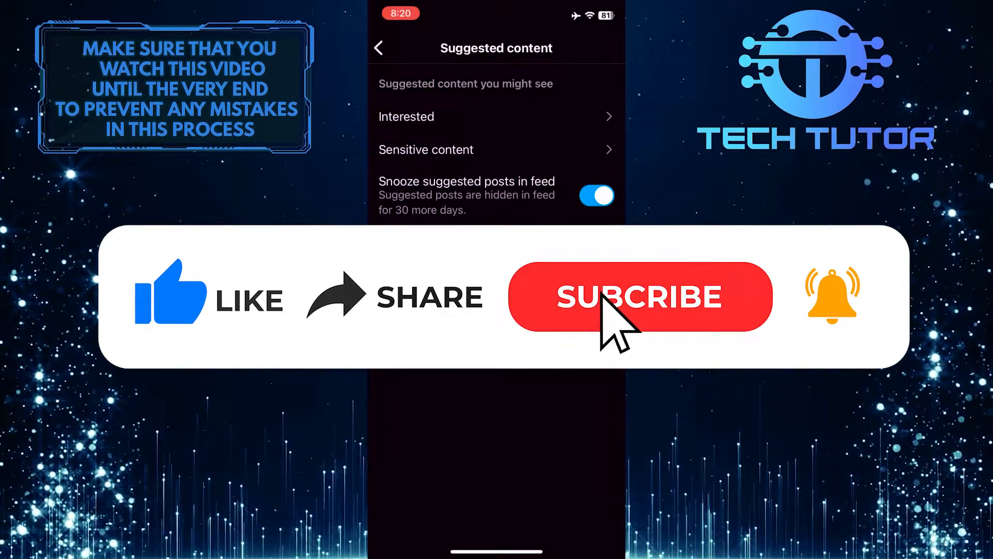
left_click(638, 296)
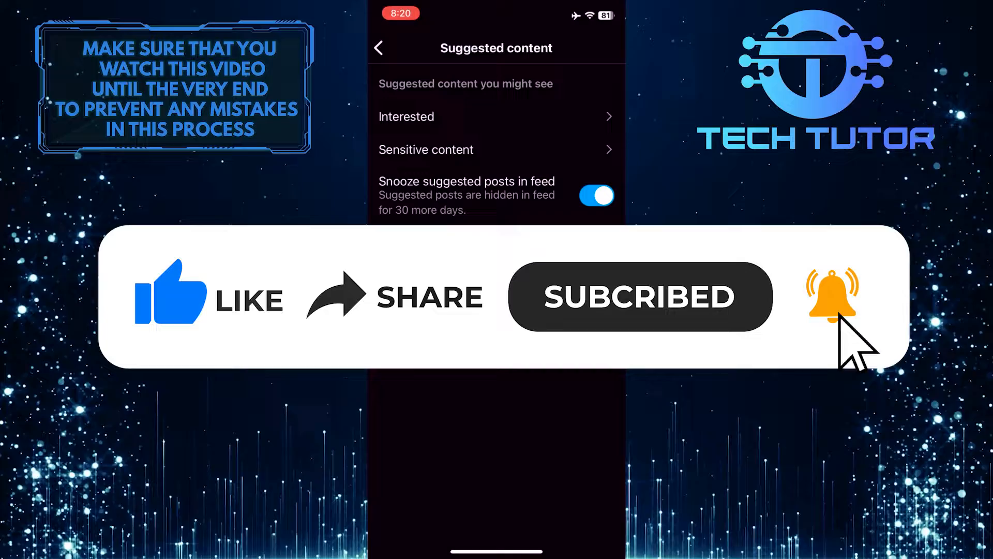